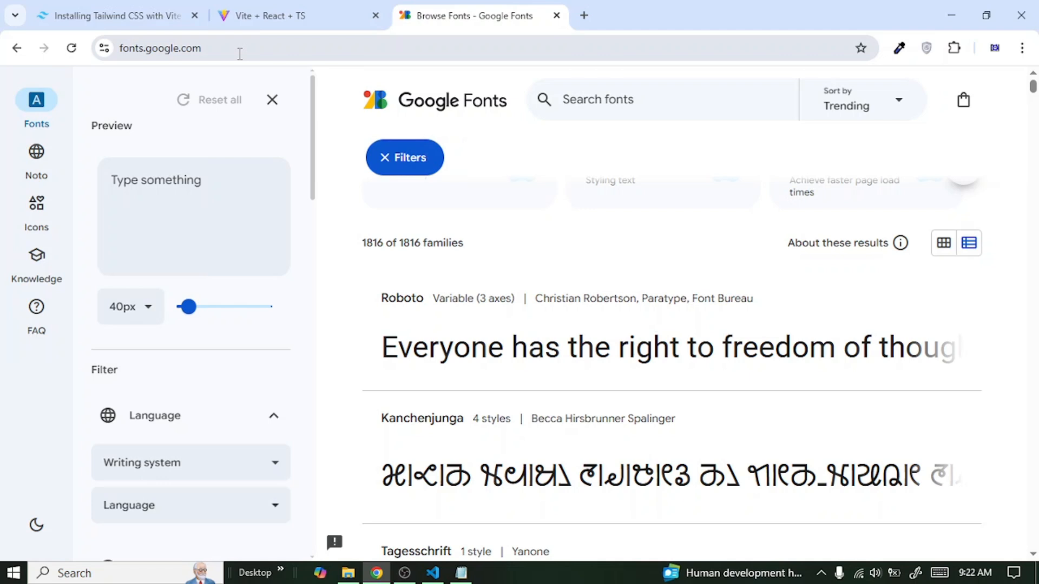
mouse_move(585, 312)
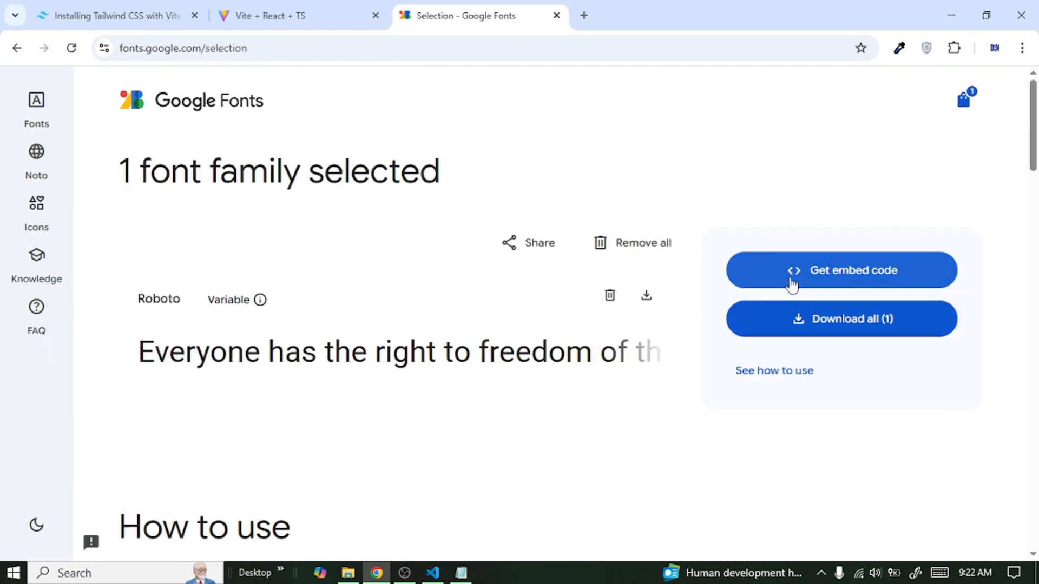
mouse_move(915, 12)
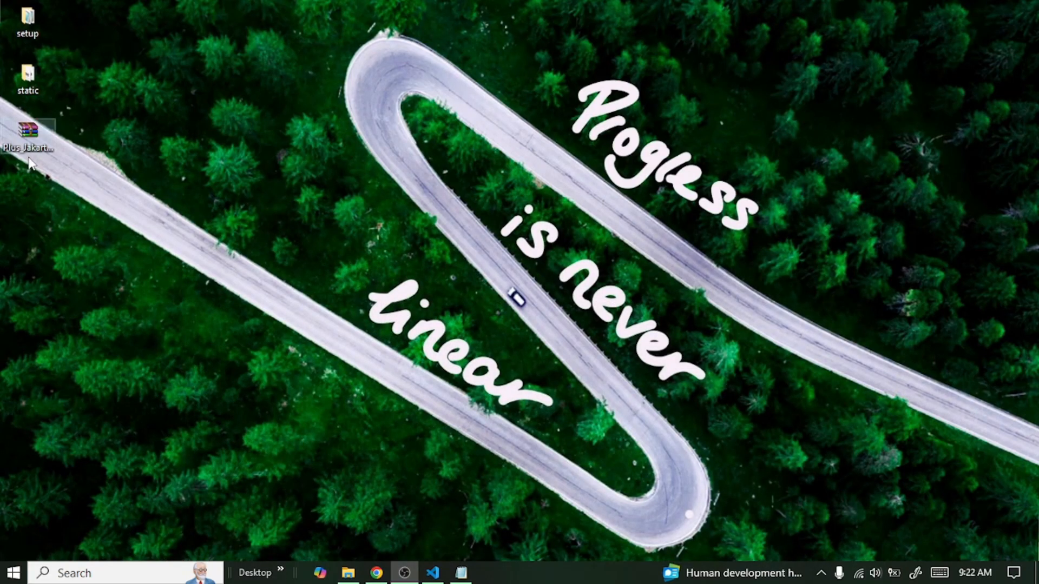
- Open the desktop's static folder holding the extracted Plus Jakarta Sans .ttf files
left_click(28, 131)
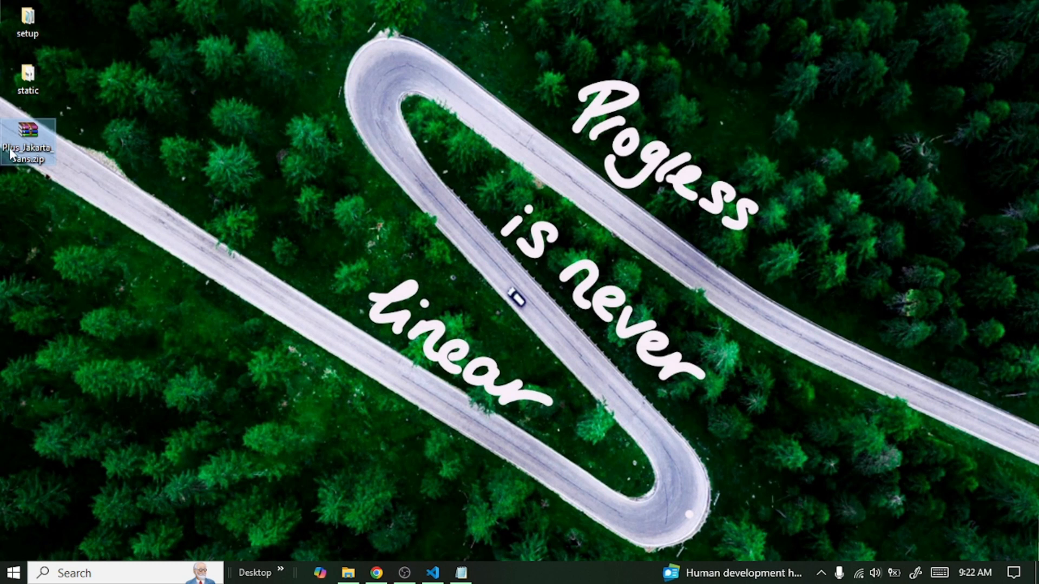
left_click(28, 76)
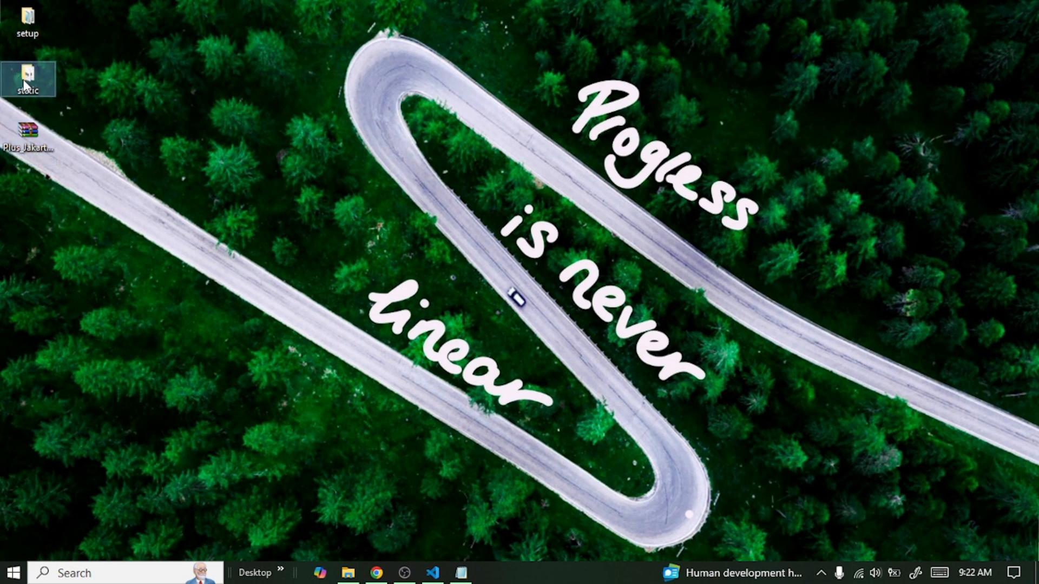
double_click(27, 78)
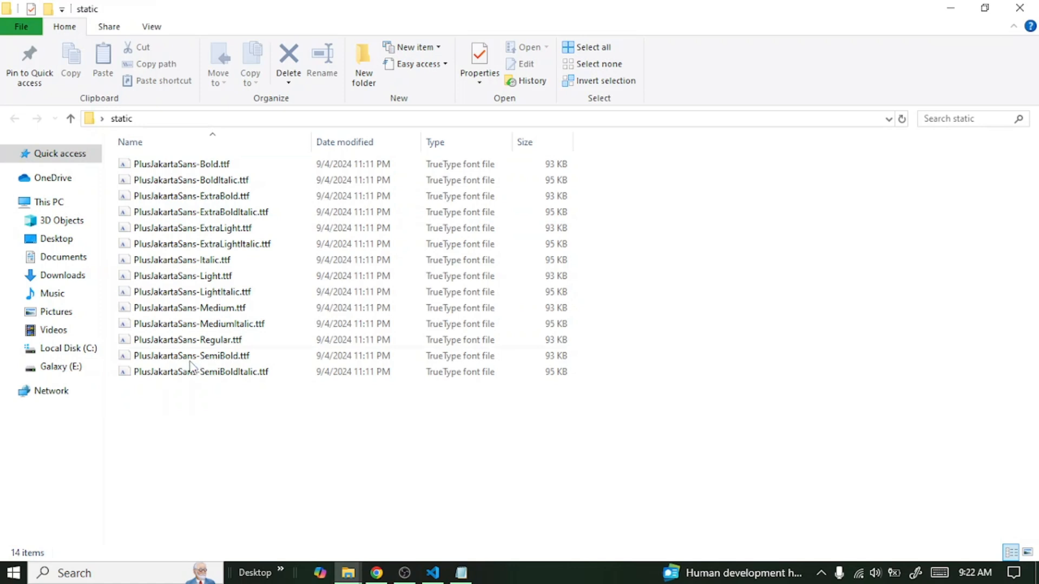
mouse_move(246, 393)
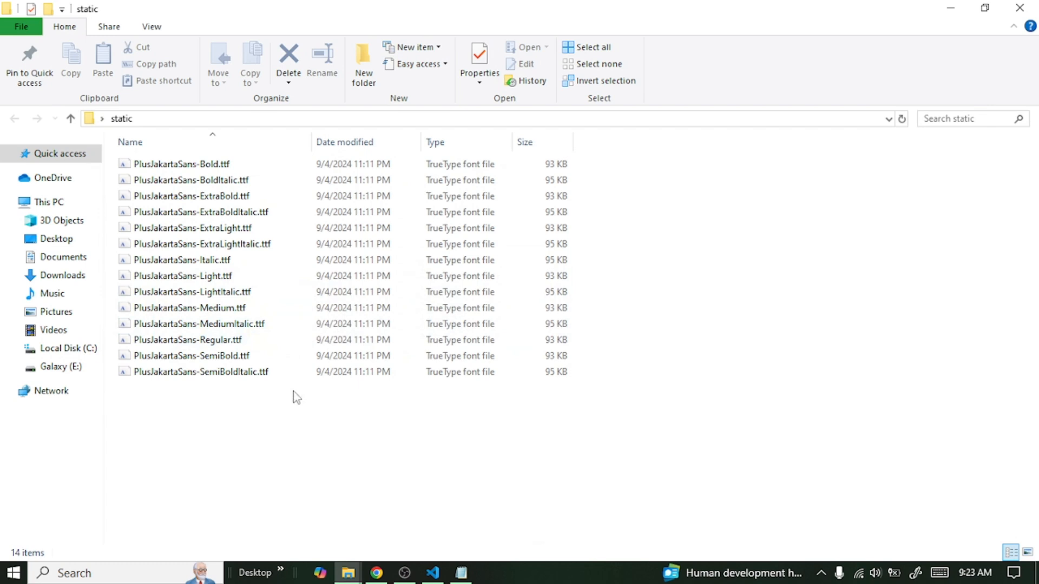
- Review the .ttf files in the static folder and restore down the File Explorer window
left_click(193, 291)
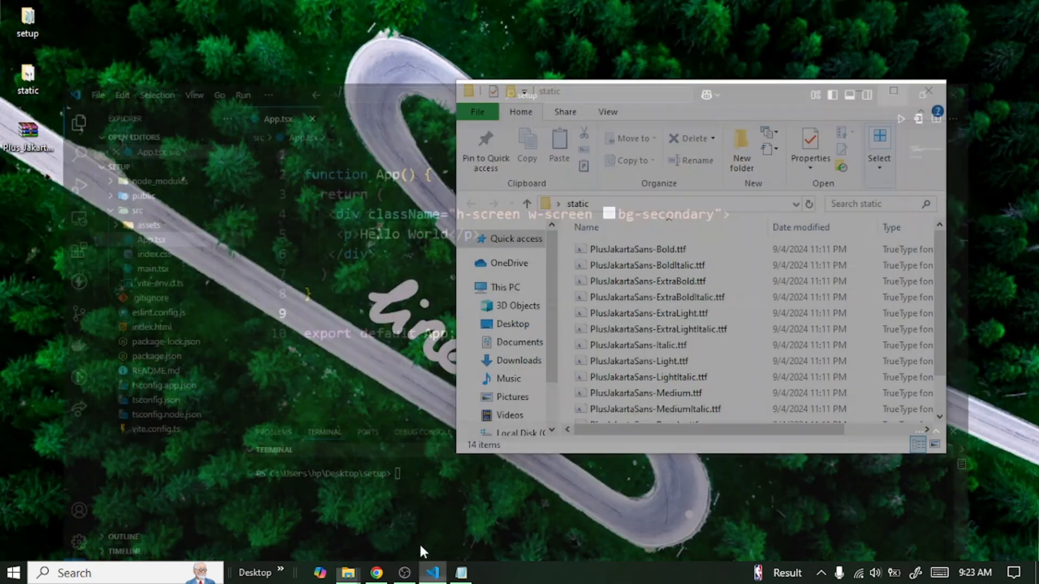
- Create a new folder named fonts inside src/assets in the VS Code Explorer
left_click(433, 573)
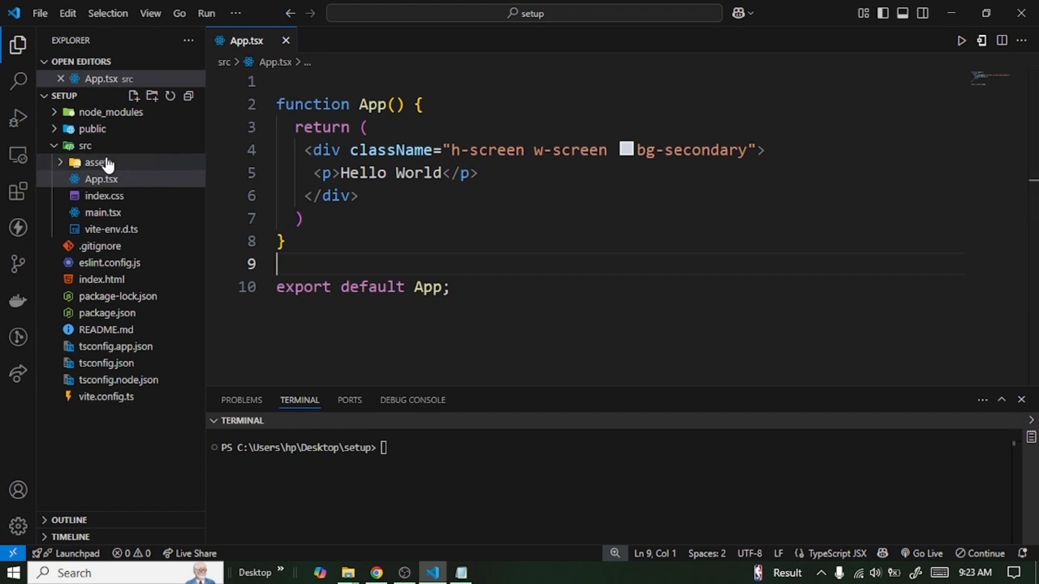
left_click(96, 162)
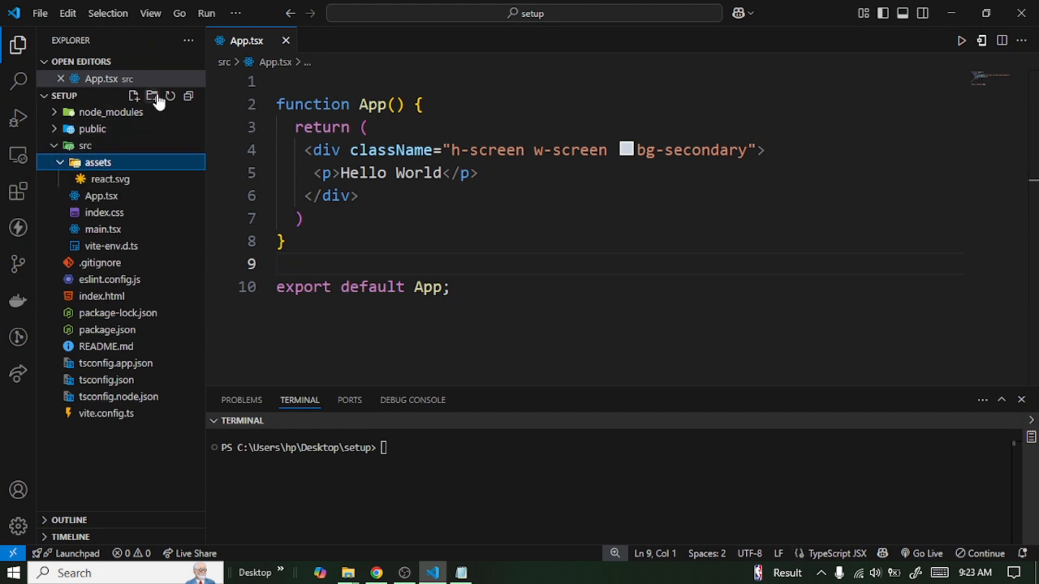
left_click(152, 96)
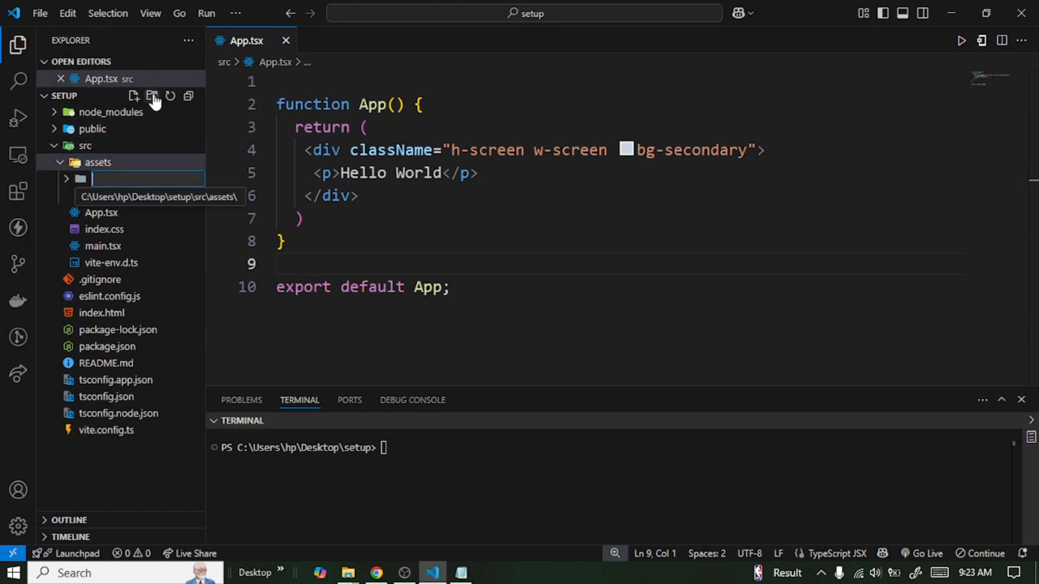
type("fonts")
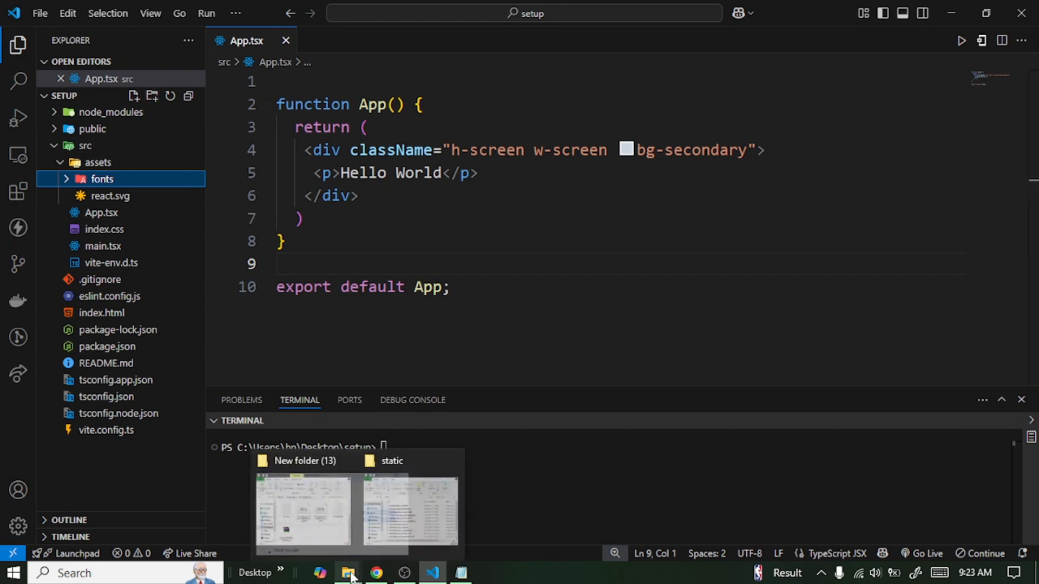
- Move PlusJakartaSans-Regular.ttf into assets/fonts and close its binary preview, returning to App.tsx
left_click(408, 510)
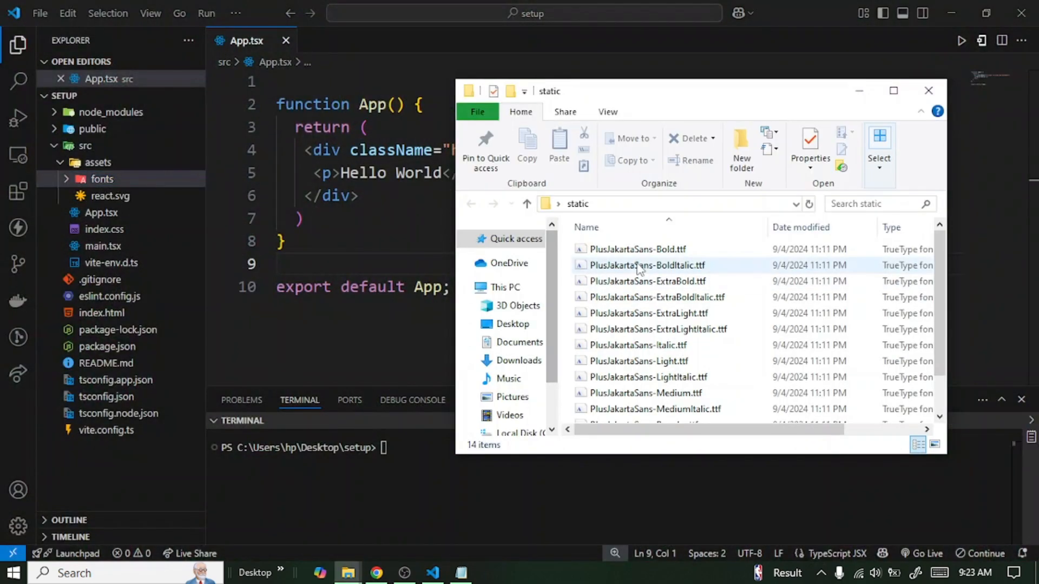
scroll("down", 3)
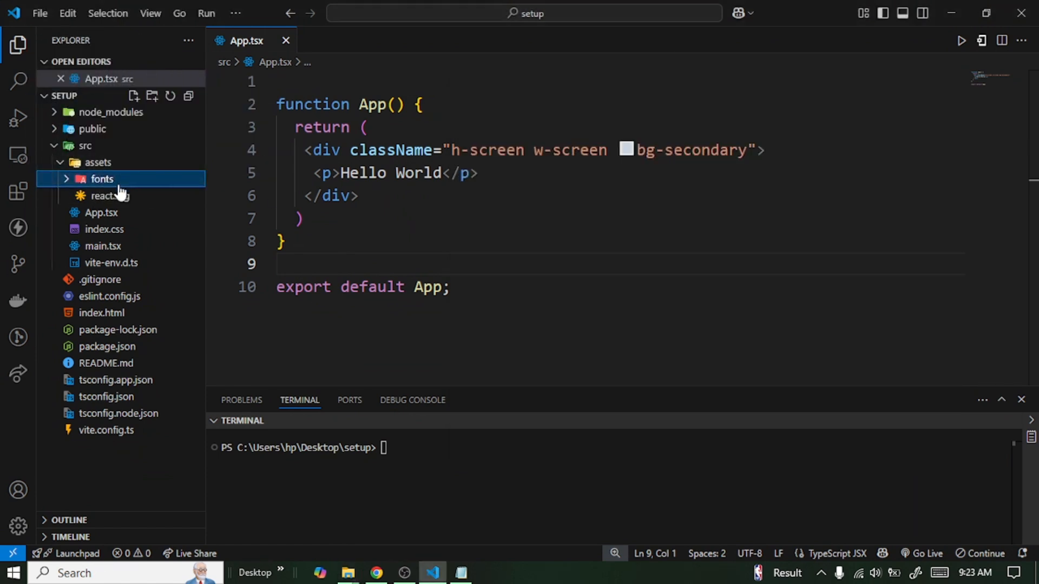
left_click(102, 179)
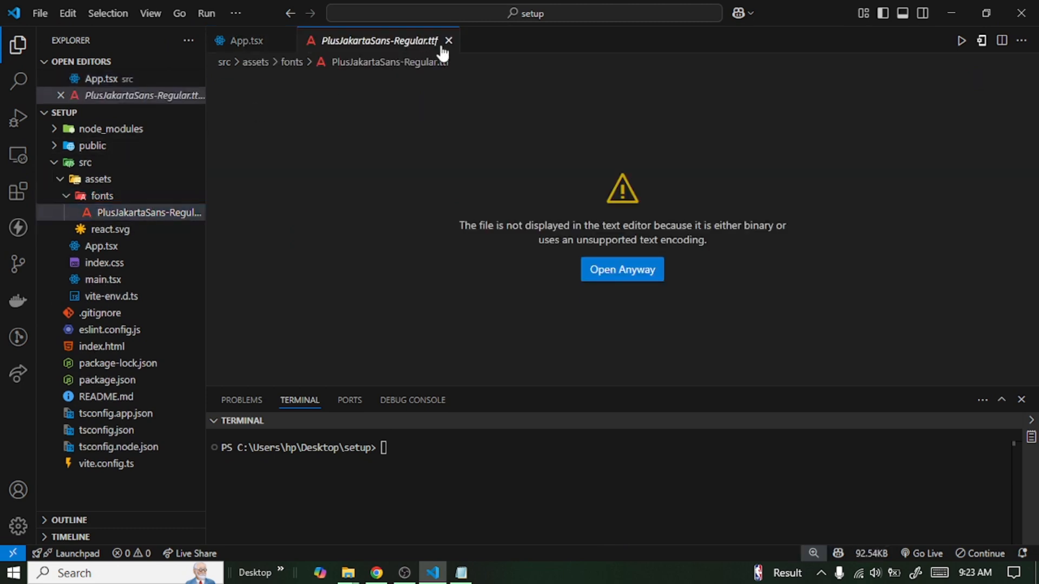
left_click(448, 40)
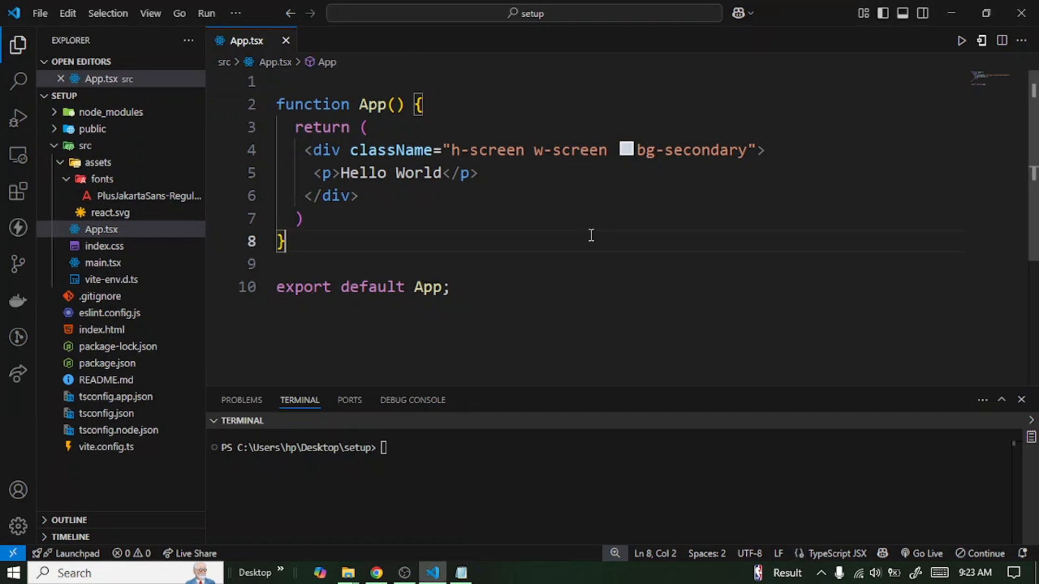
mouse_move(103, 246)
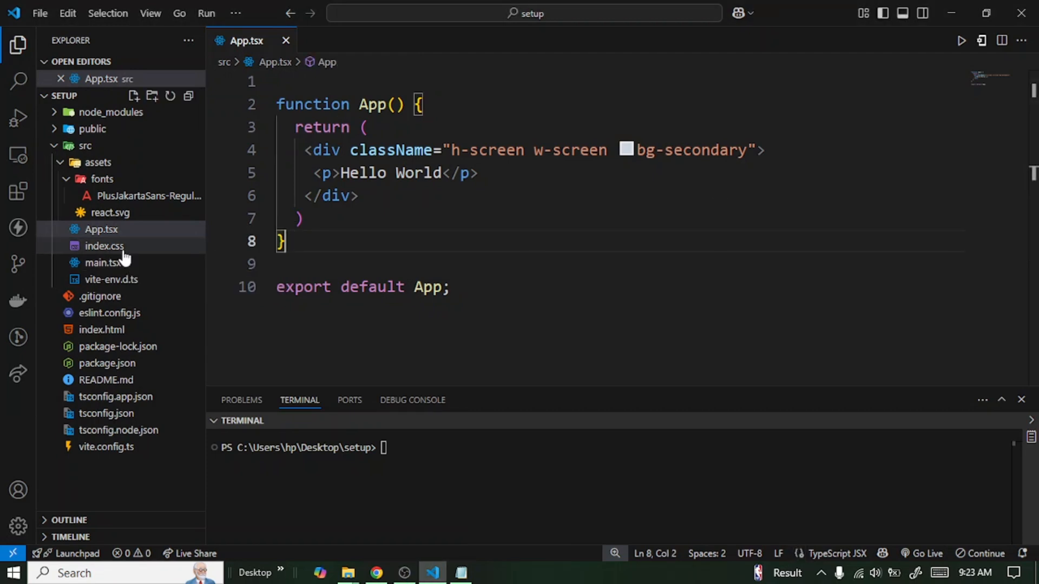
left_click(104, 246)
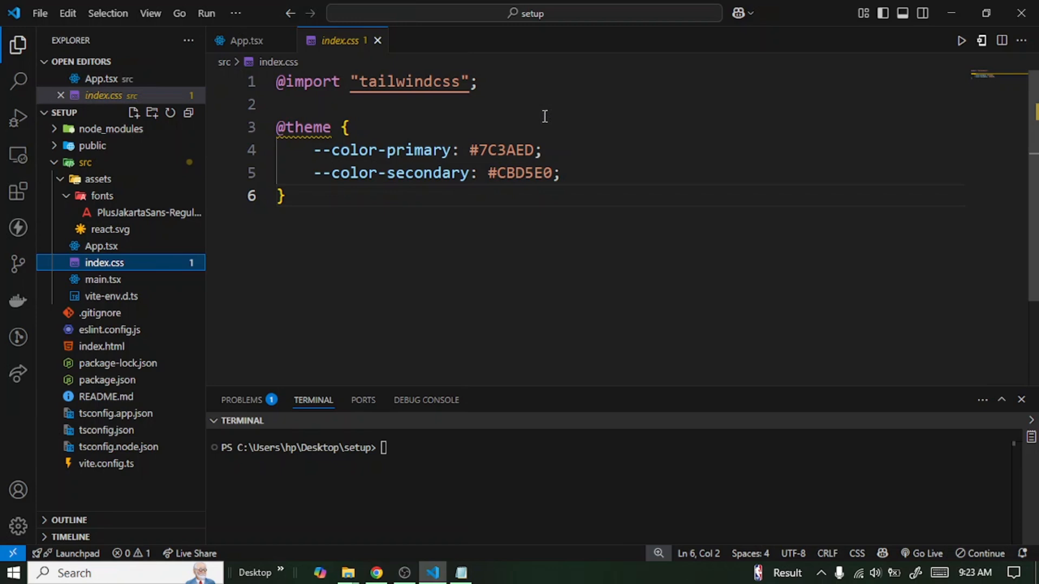
left_click(298, 104)
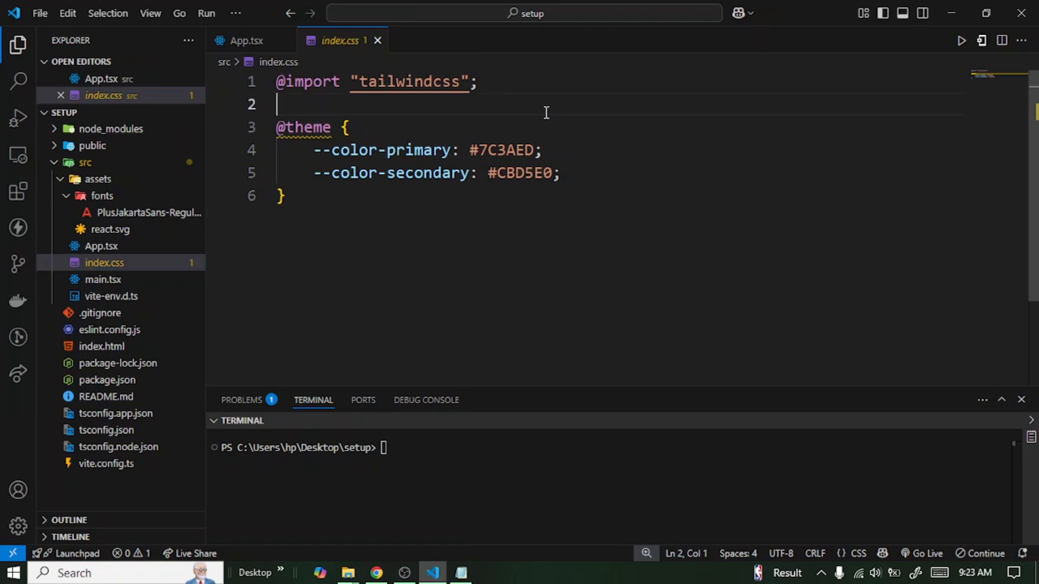
key("Enter")
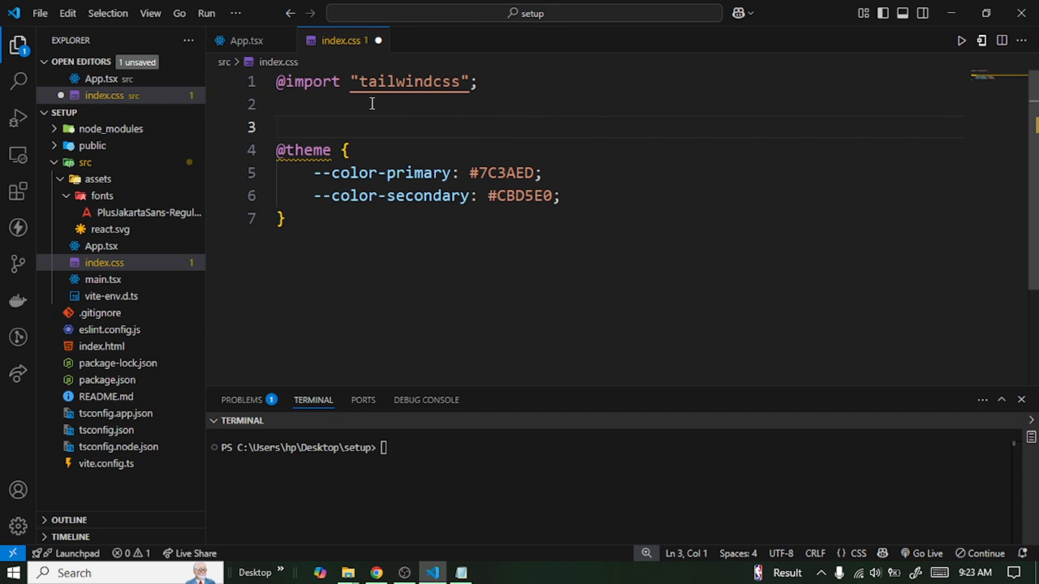
type("@font-face {")
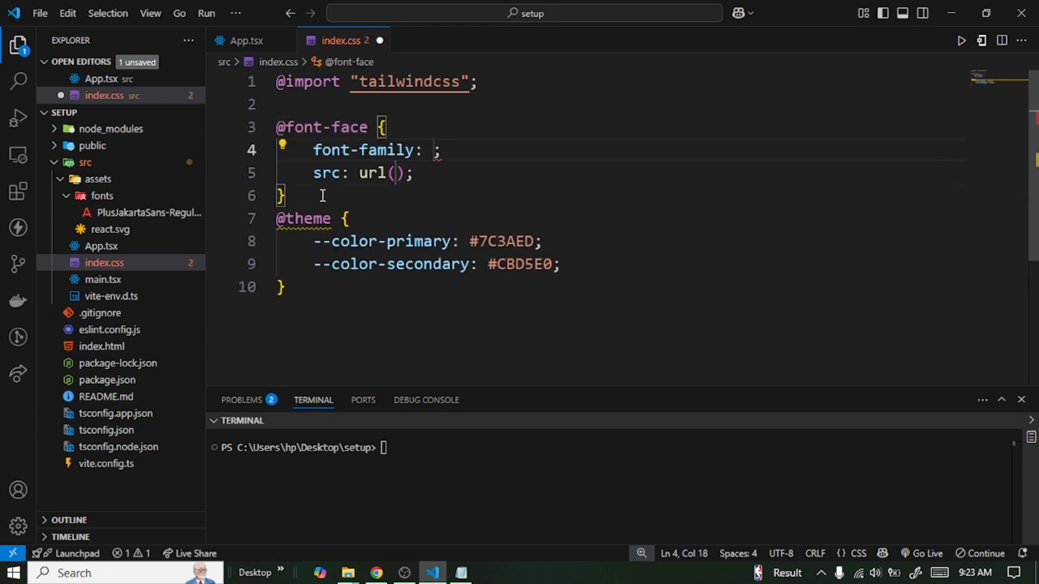
key("Enter")
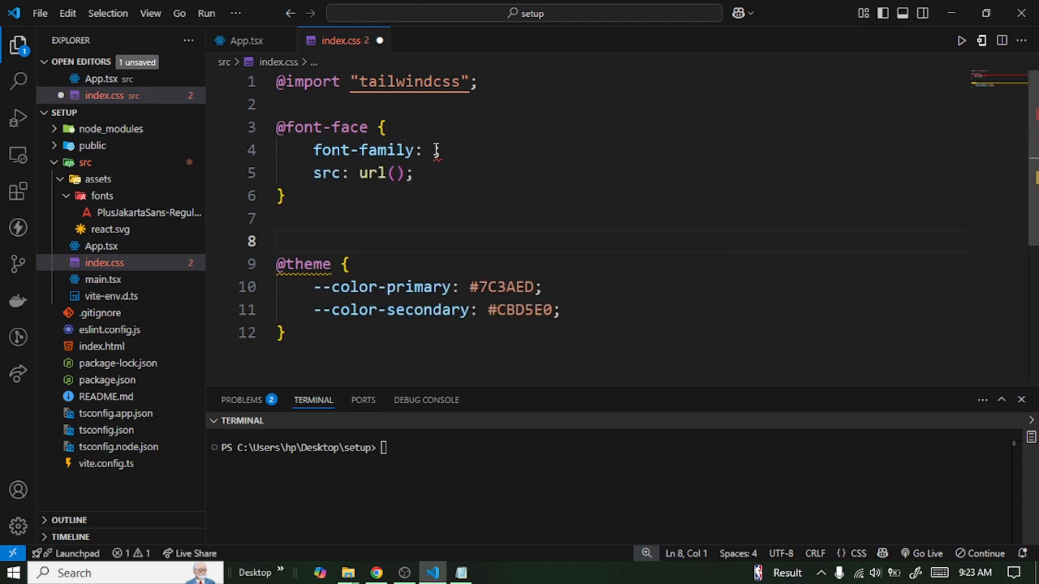
- Name the font-family PJS400 with src url './assets/fonts/PlusJakartaSans-Regular.ttf'
left_click(434, 150)
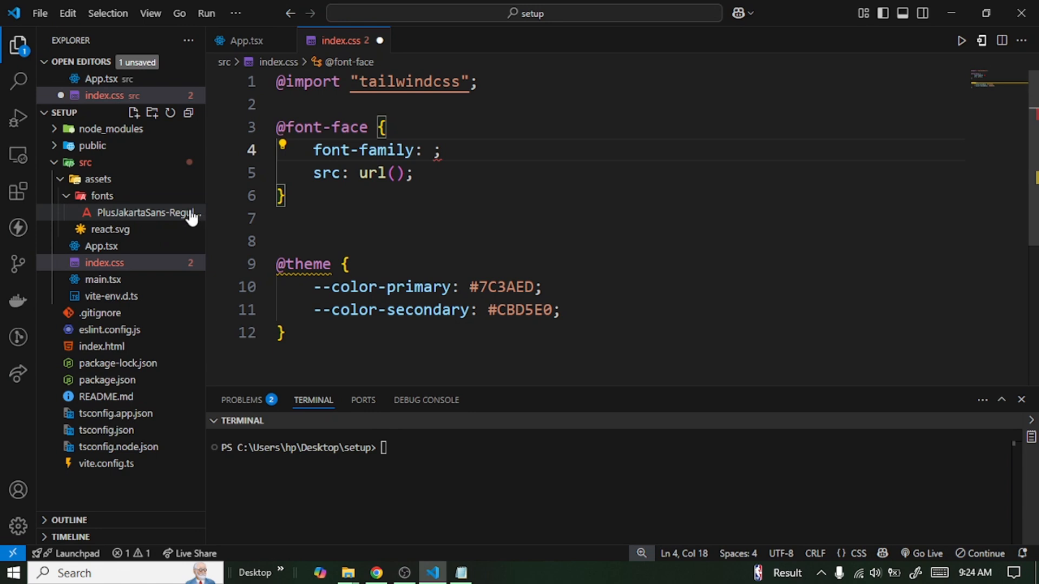
type("P")
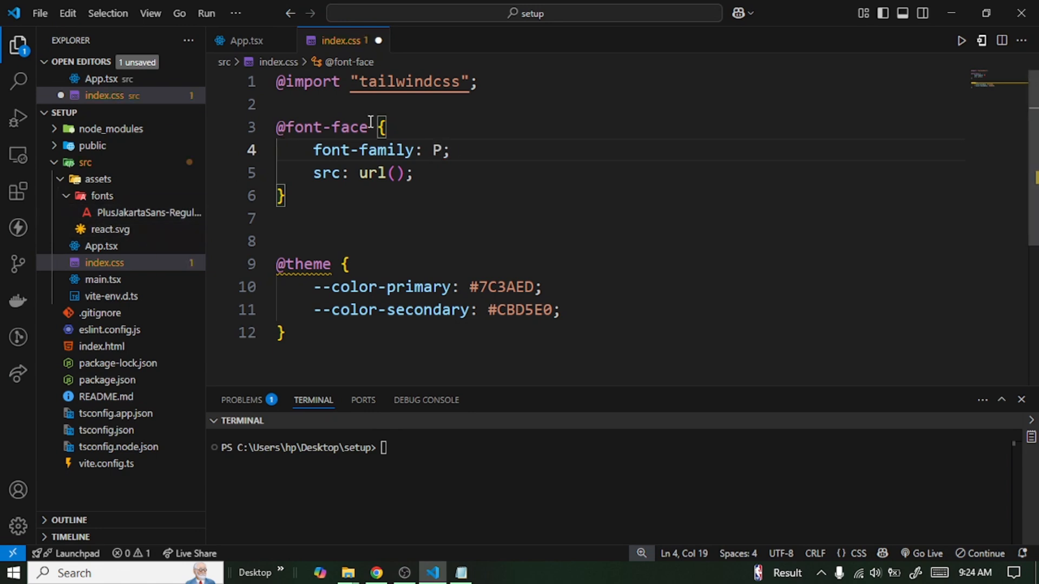
type("JS")
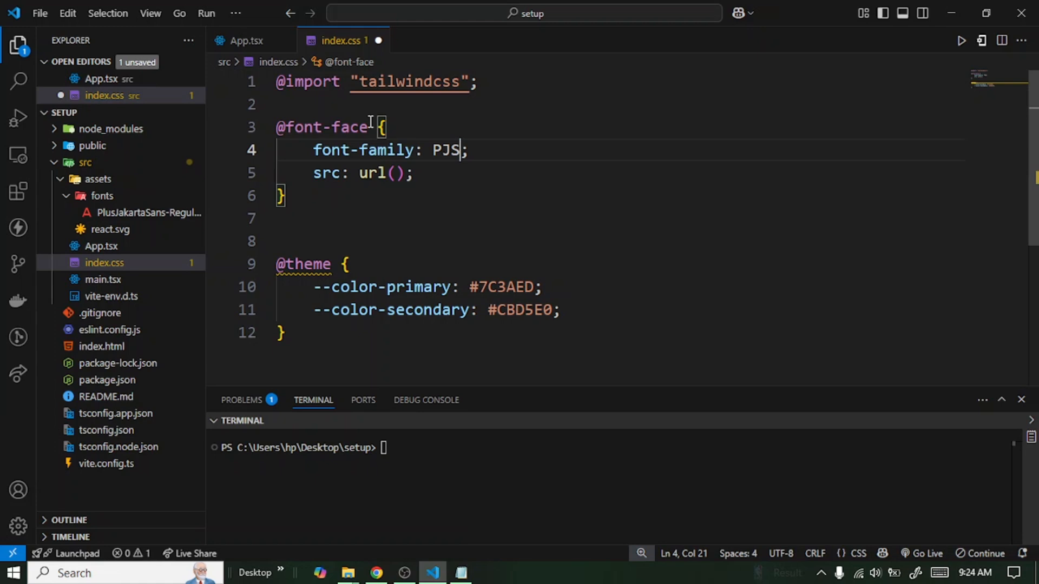
type("$")
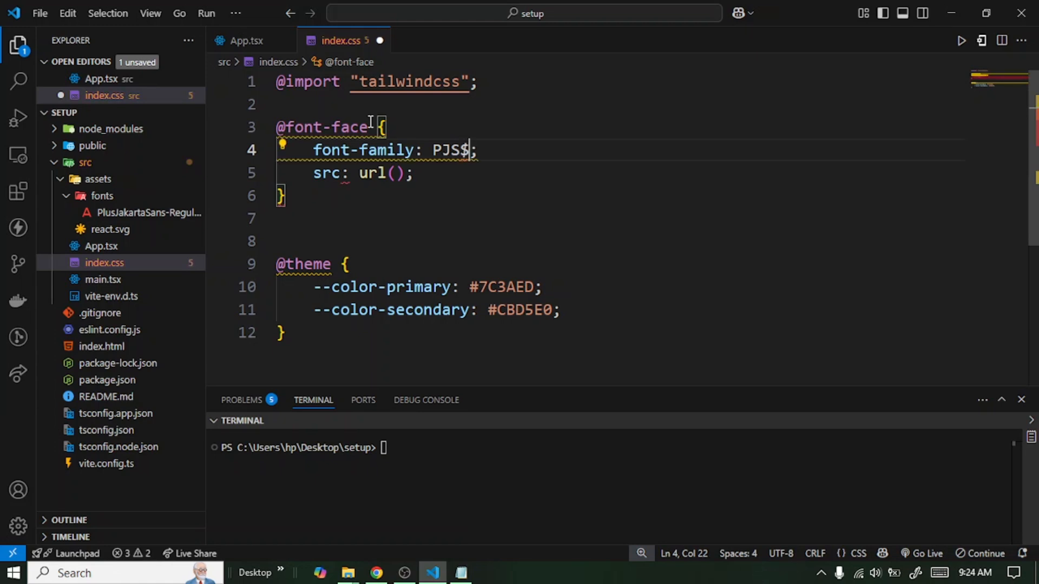
key("Backspace")
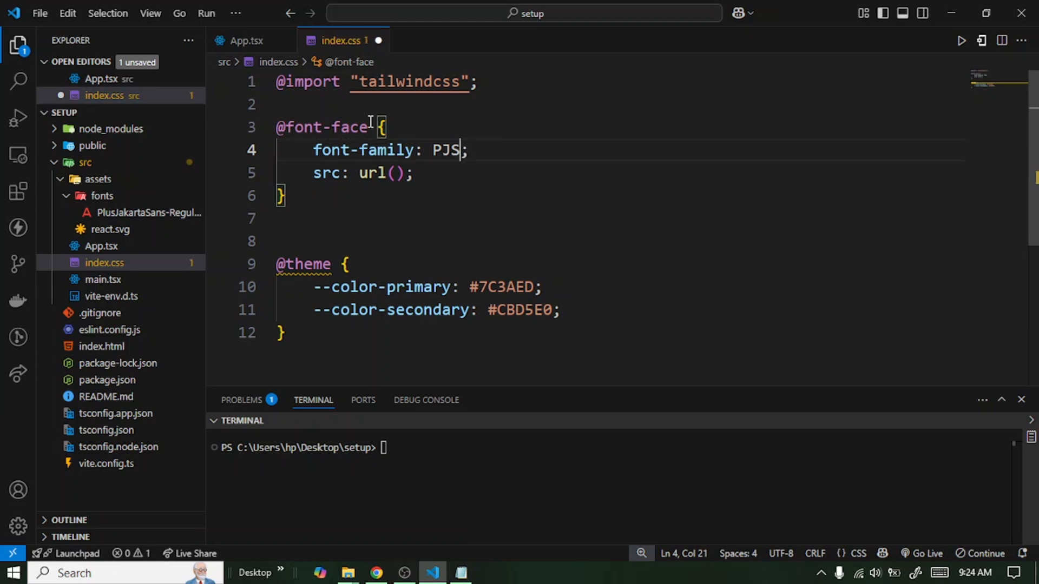
type("400")
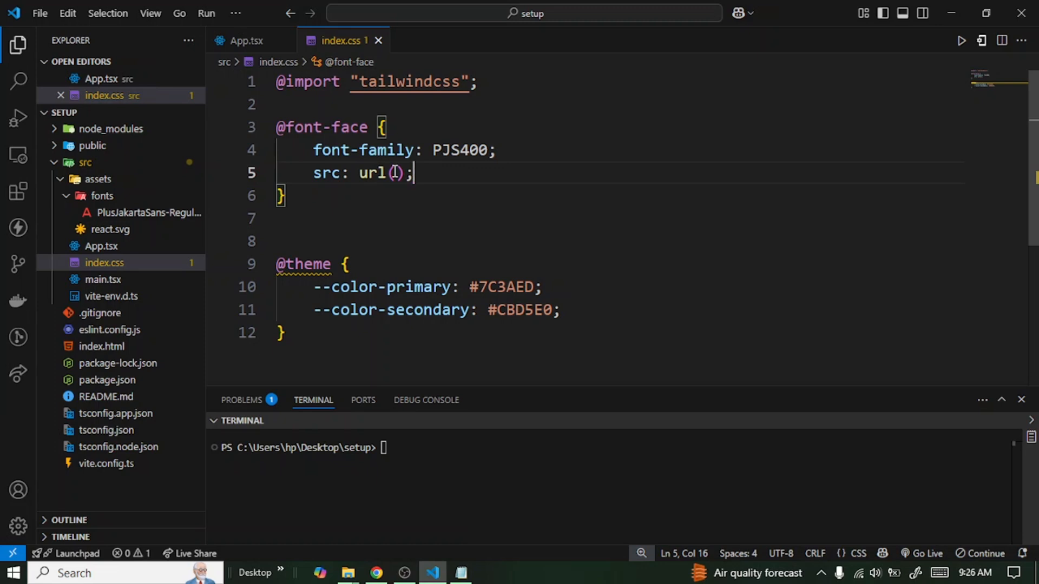
type("'")
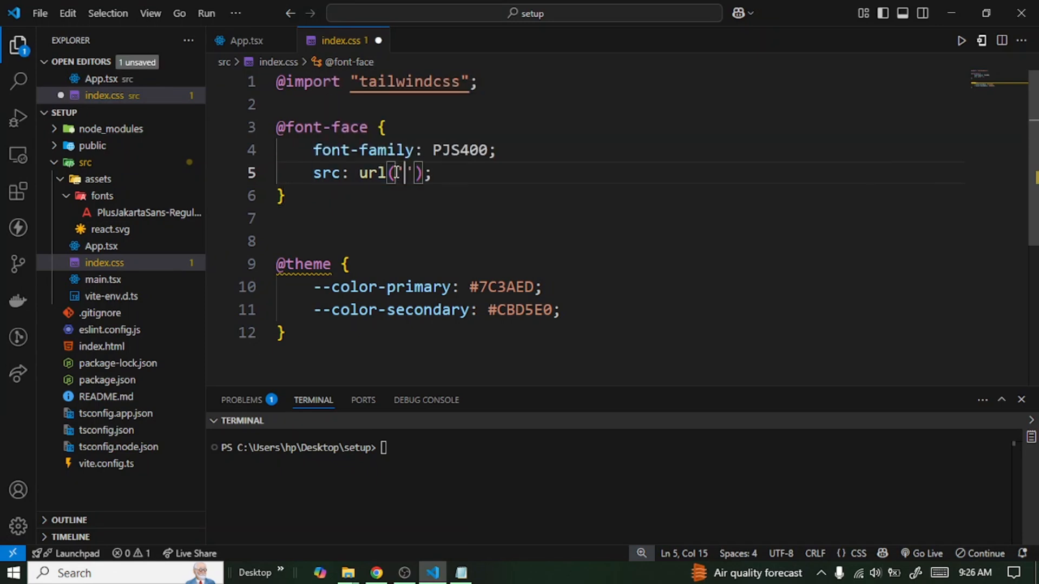
type("./")
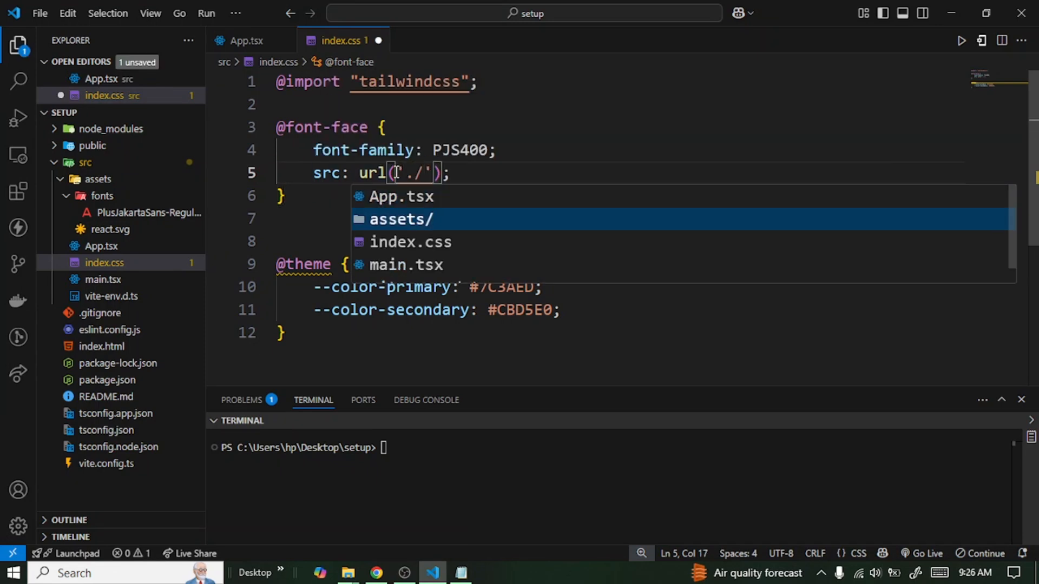
type("assets/fonts/PlusJakartaSans-Regular.ttf")
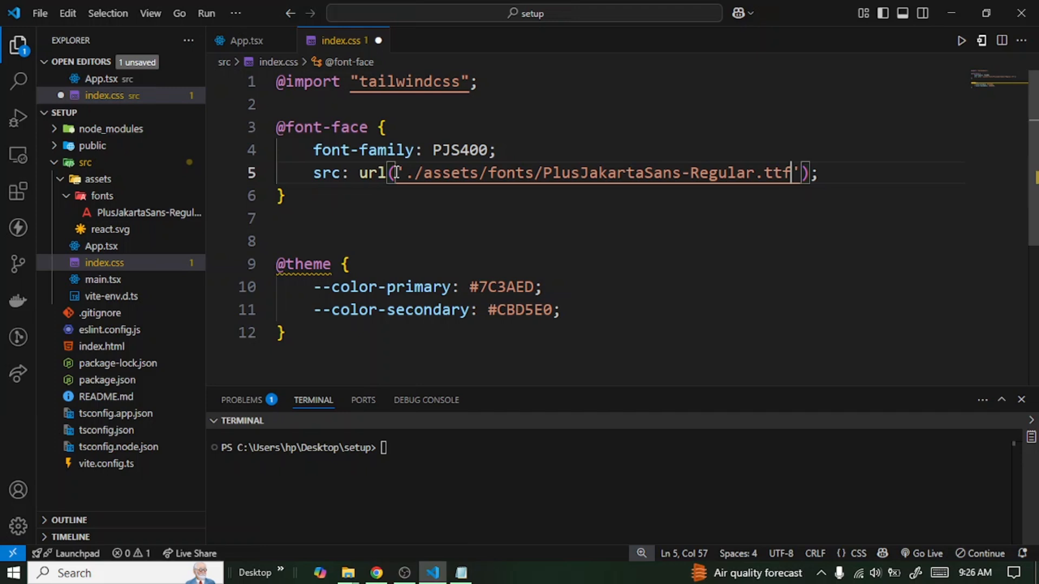
mouse_move(365, 150)
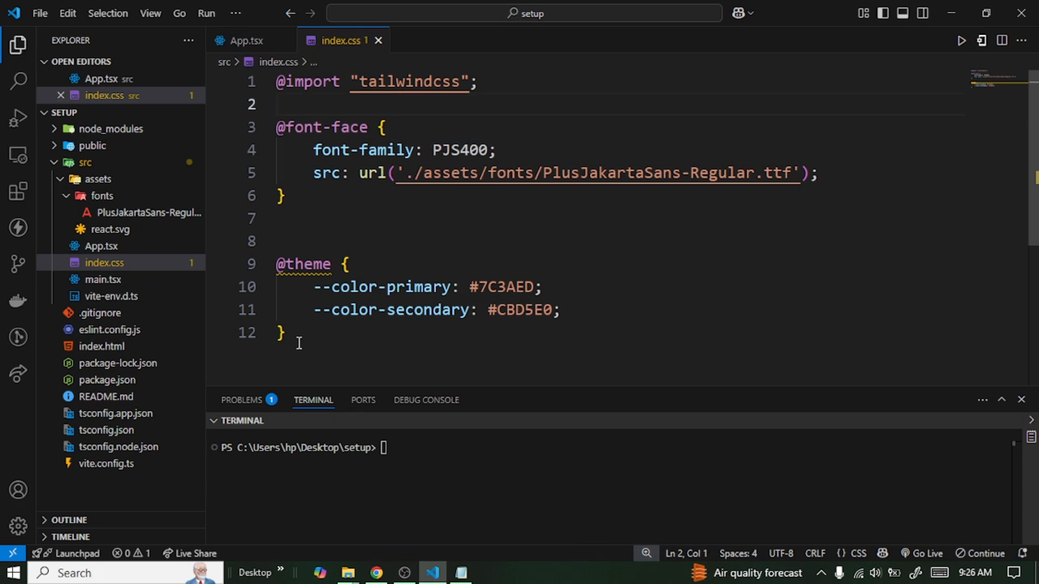
double_click(303, 264)
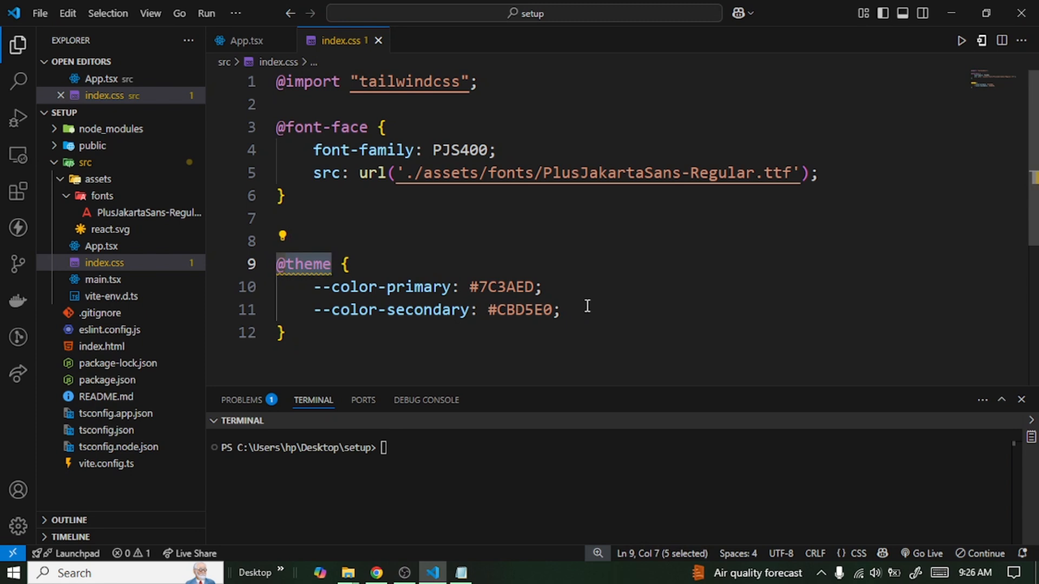
type("--")
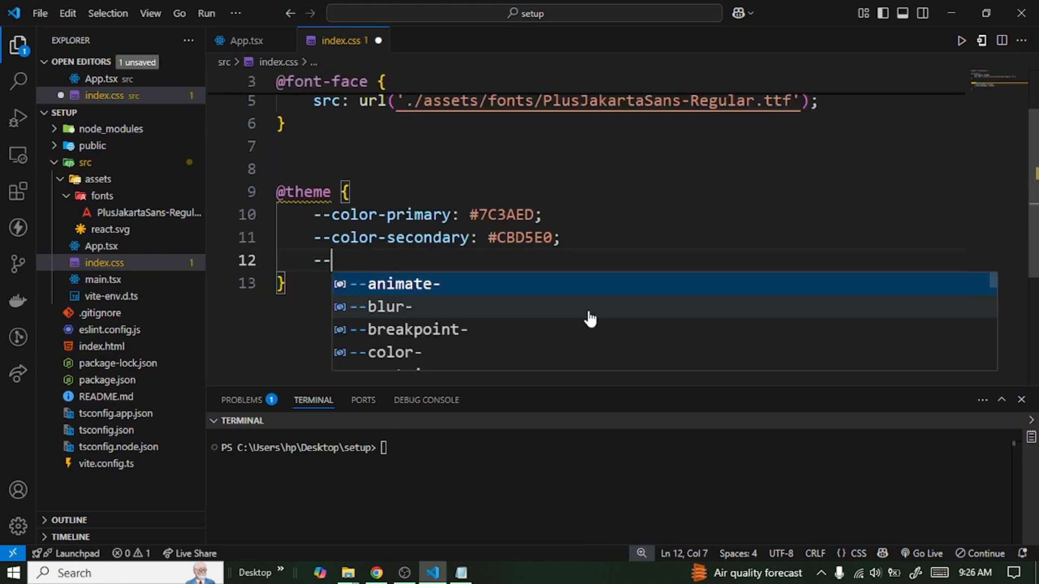
type("font-")
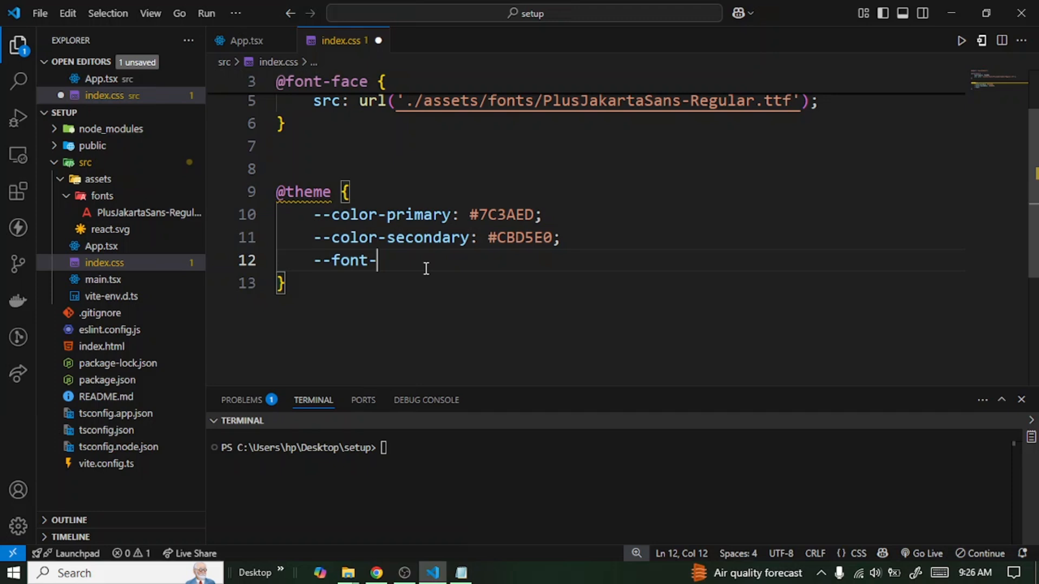
type("custom-")
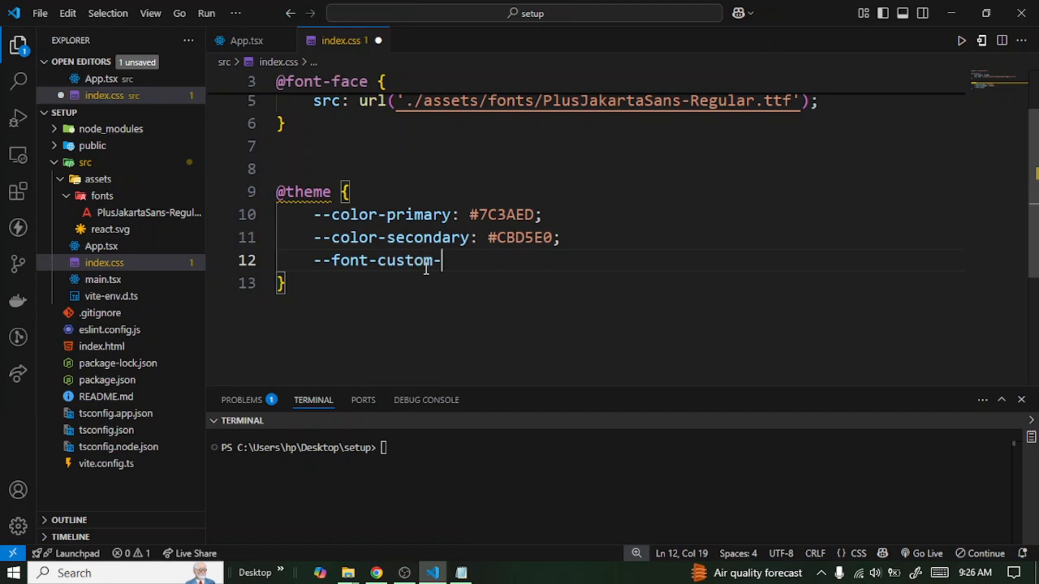
type("regular")
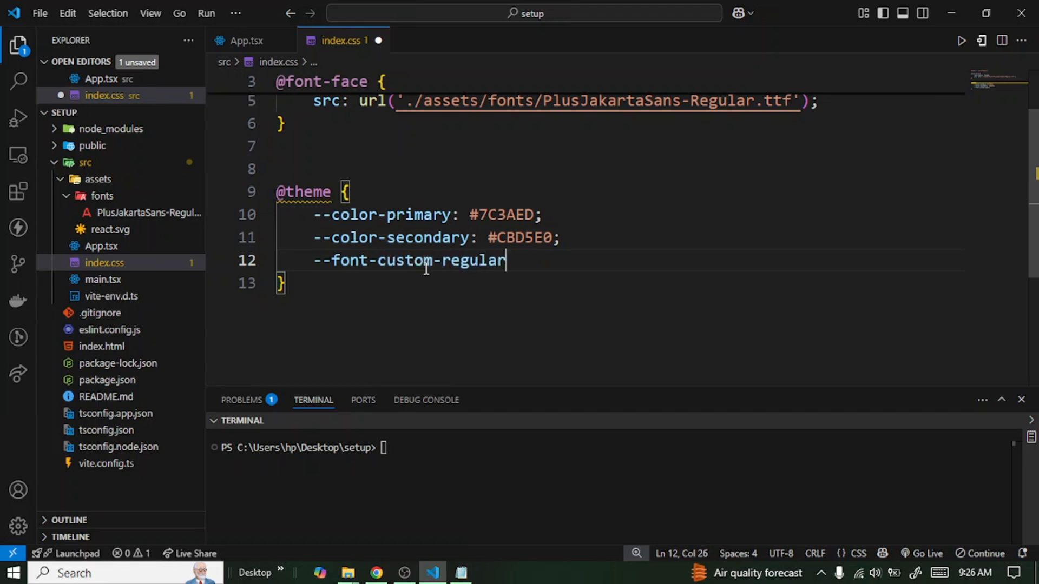
type(":")
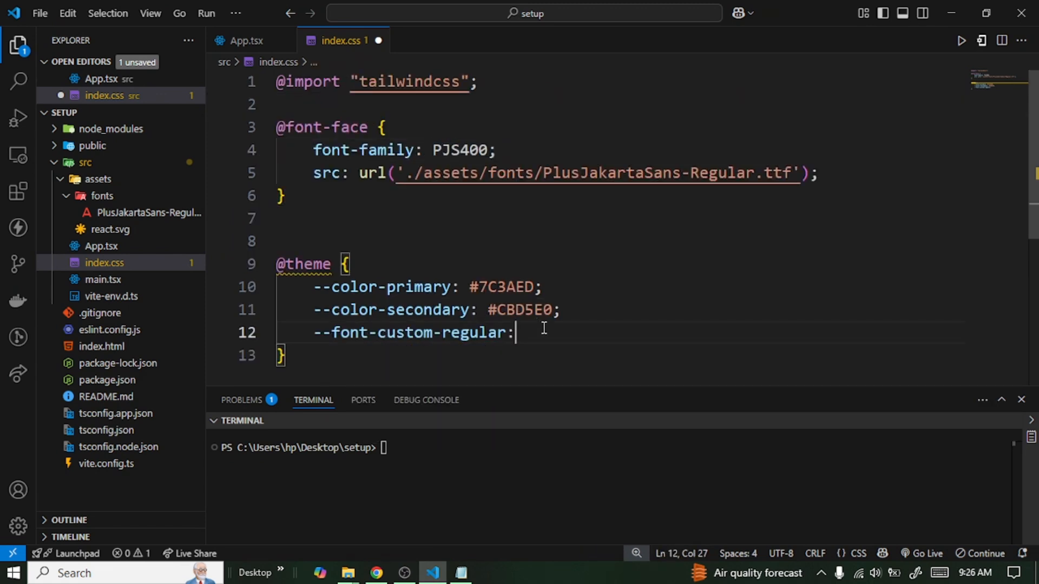
type("PJS400;")
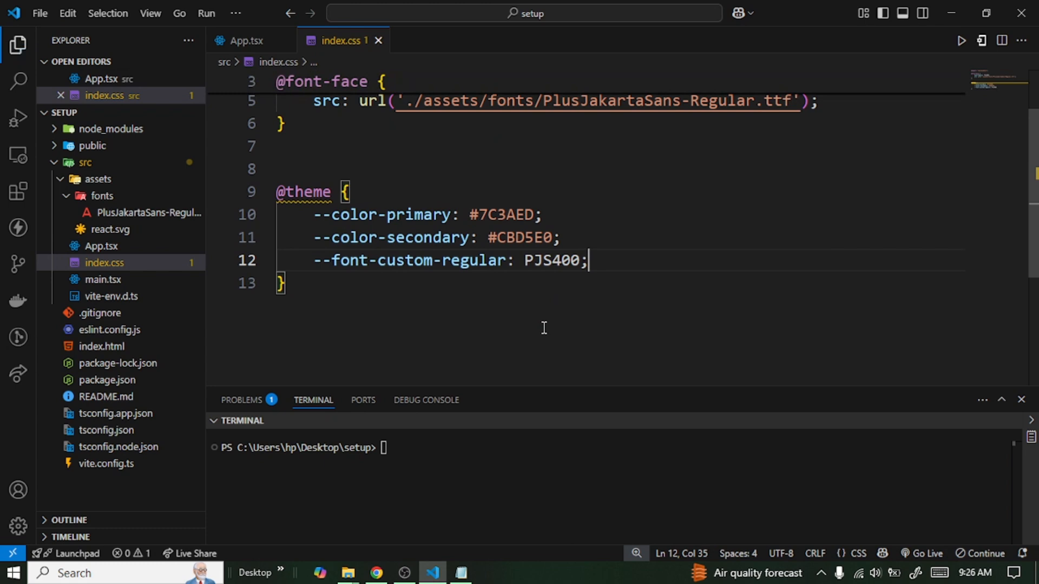
mouse_move(469, 266)
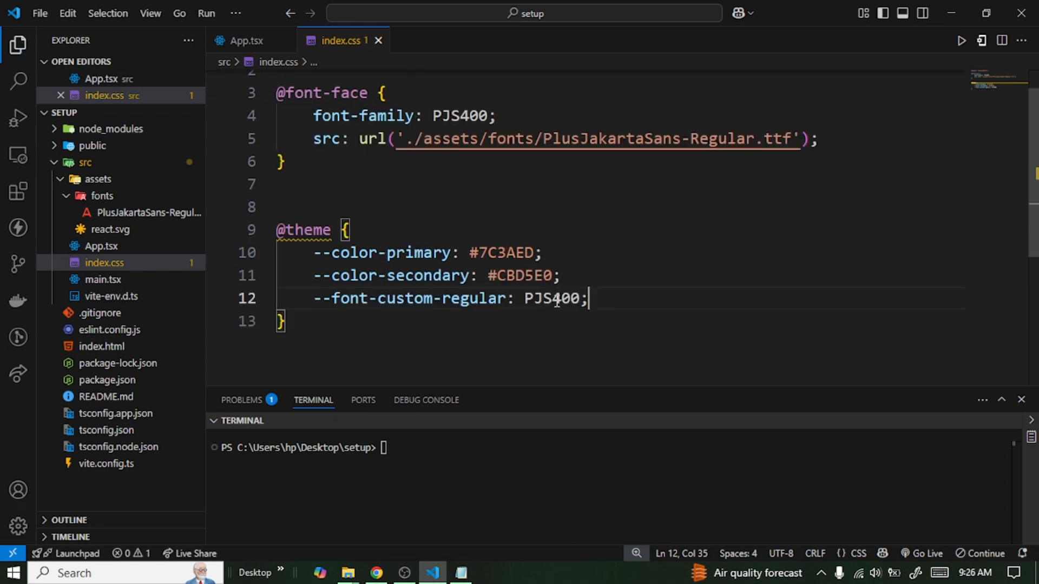
left_click(284, 162)
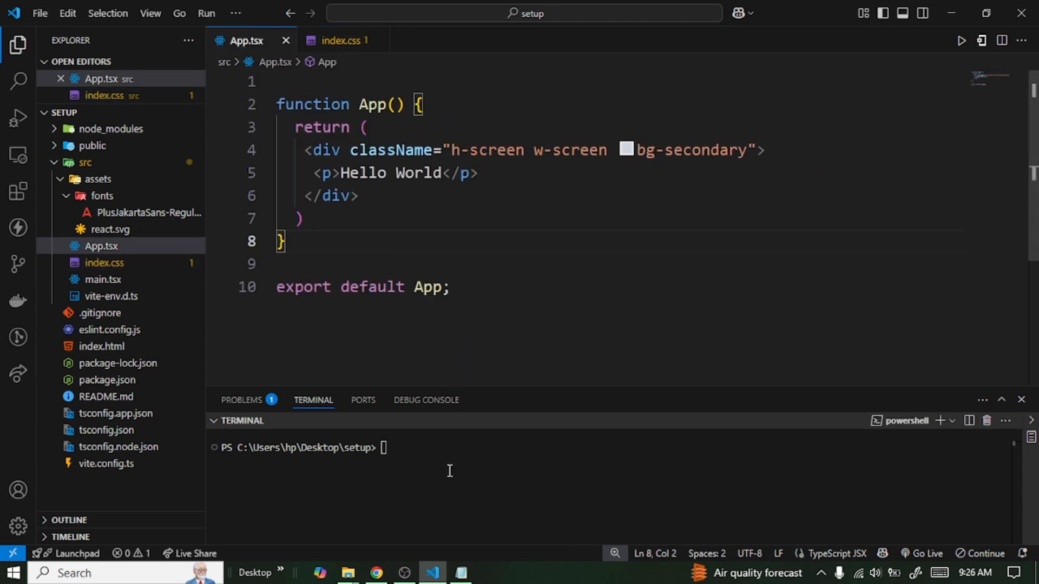
- Run 'npm run dev' in the terminal to start the Vite server, then place the caret in the <p> tag
type("npm")
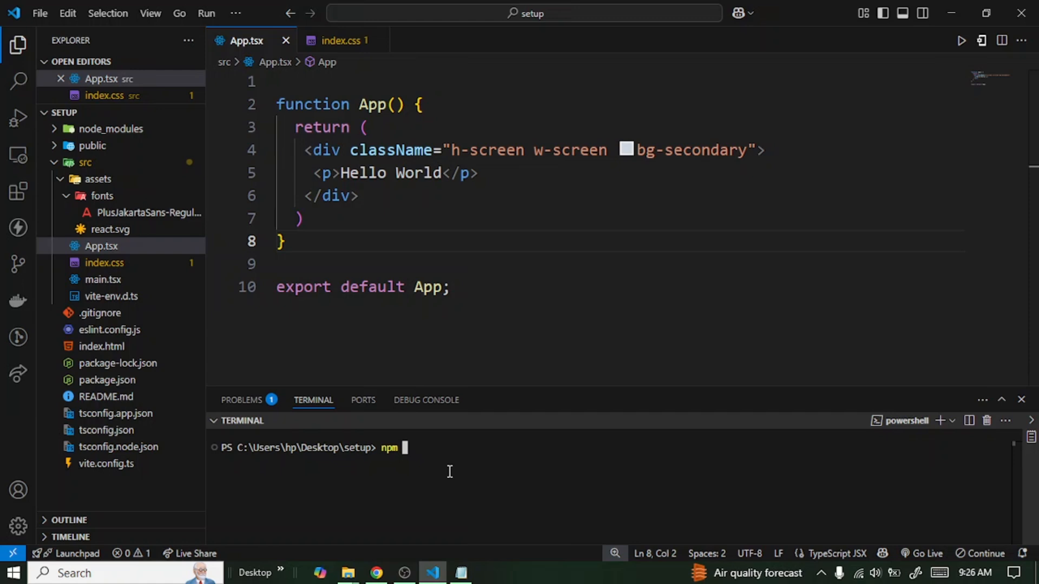
type("run dev")
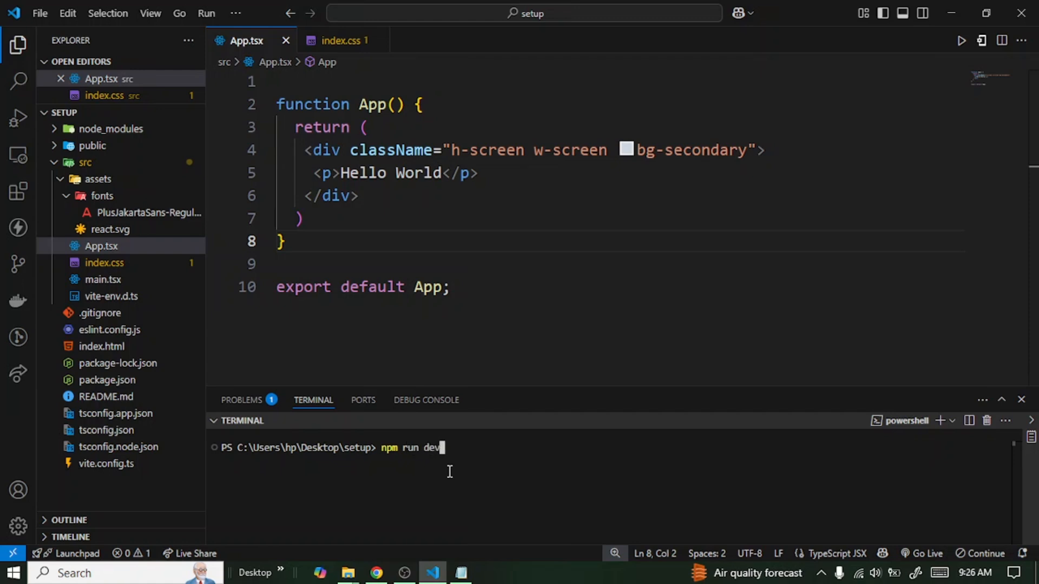
key("enter")
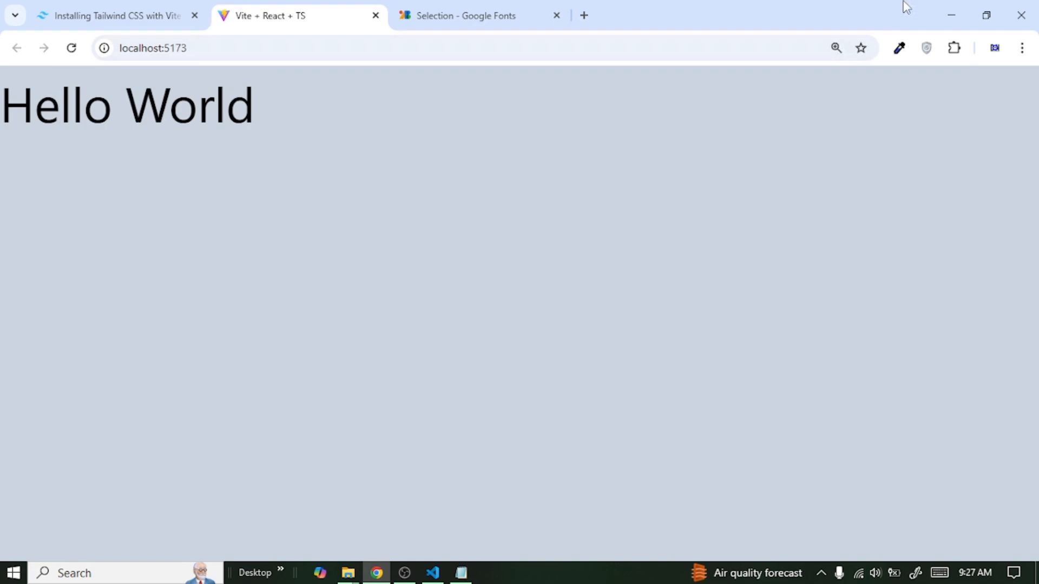
left_click(432, 573)
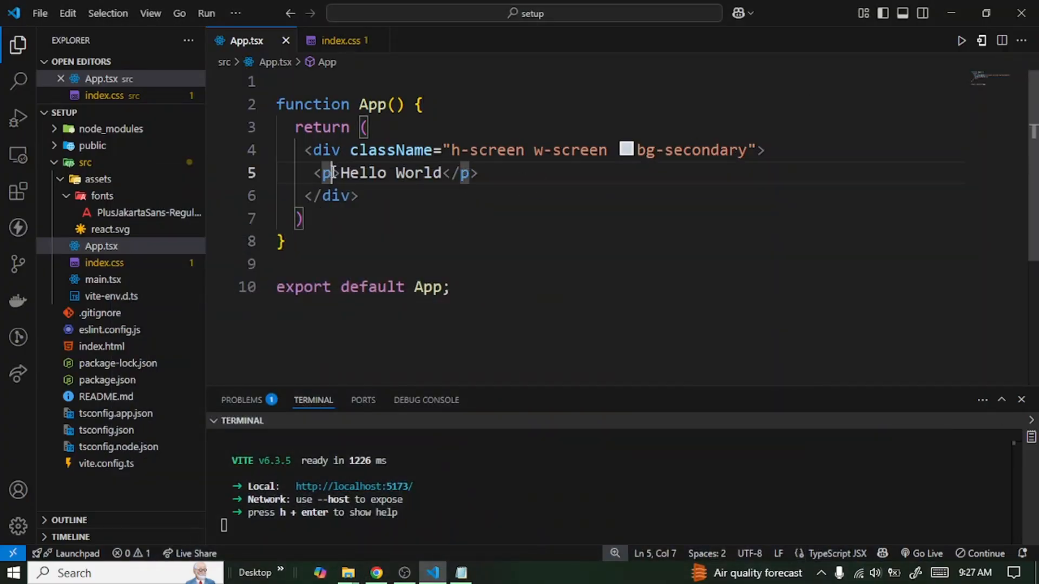
- Give the Hello World paragraph className="font-custom-regular" via IntelliSense and save App.tsx
type("className=\"")
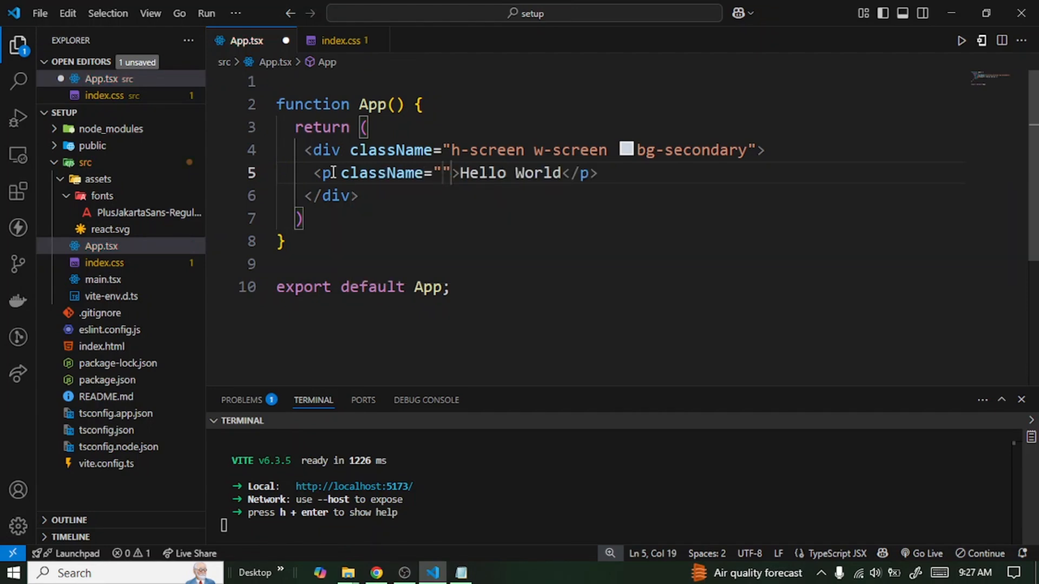
type("f")
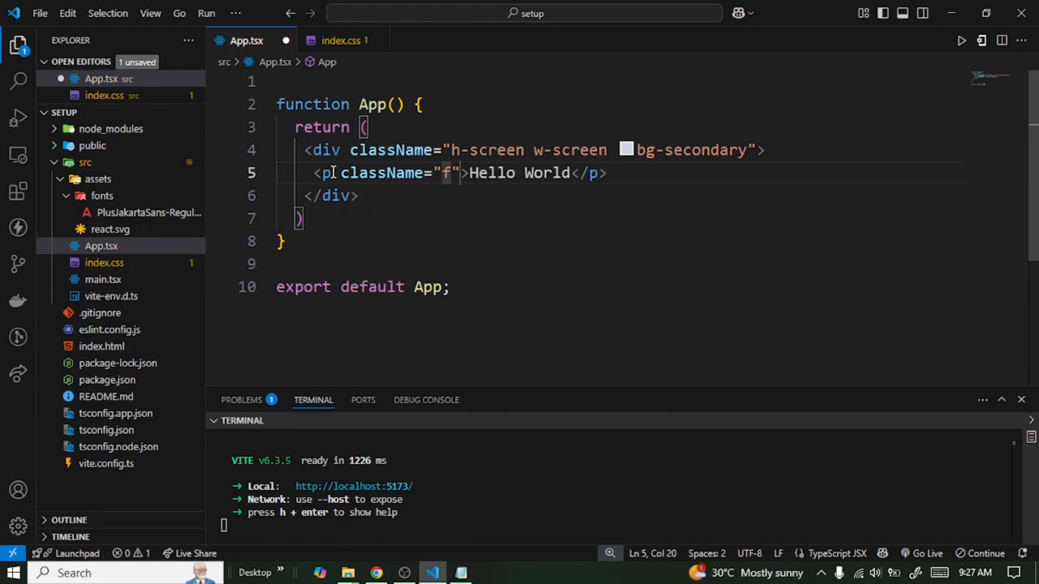
type("ont-c")
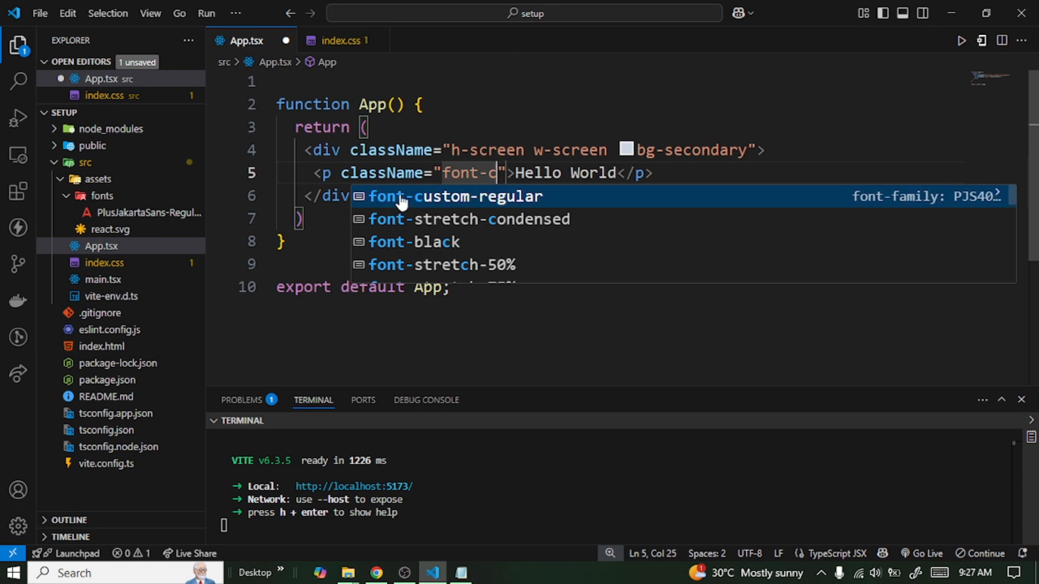
left_click(455, 196)
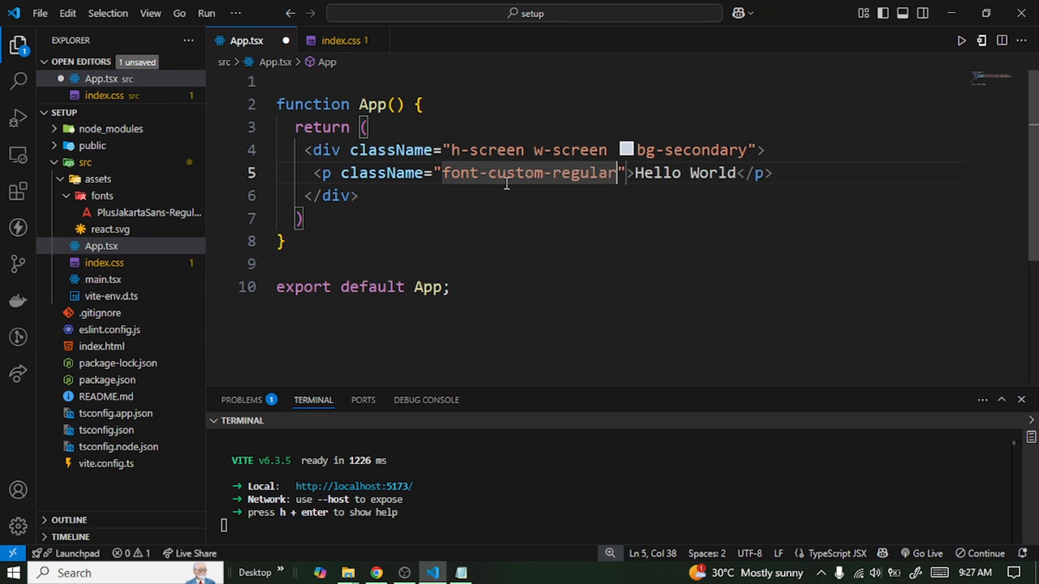
key("ctrl+s")
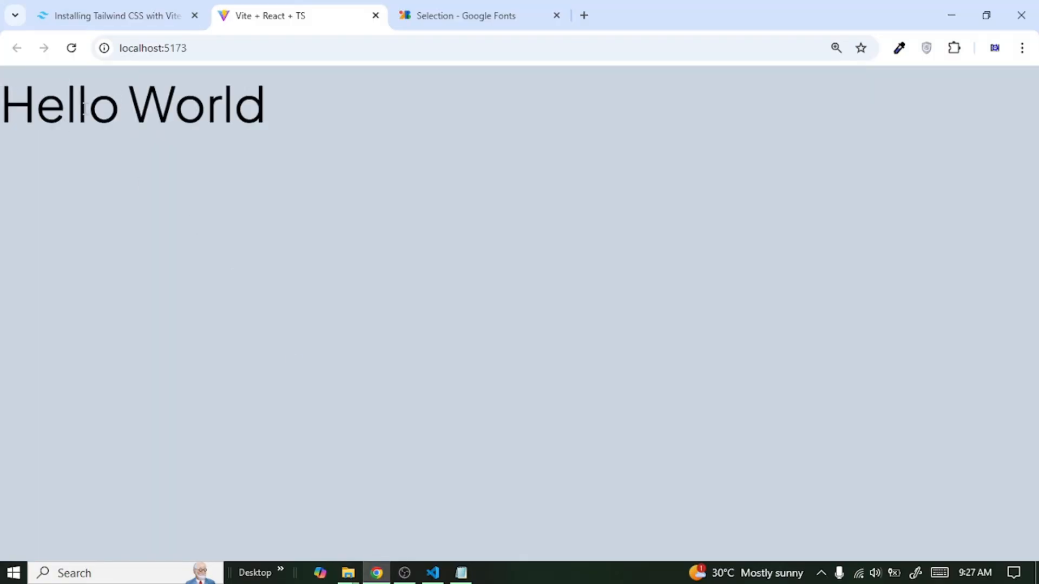
- Snap Chrome and VS Code side by side to view Hello World in Plus Jakarta Sans
left_click(432, 574)
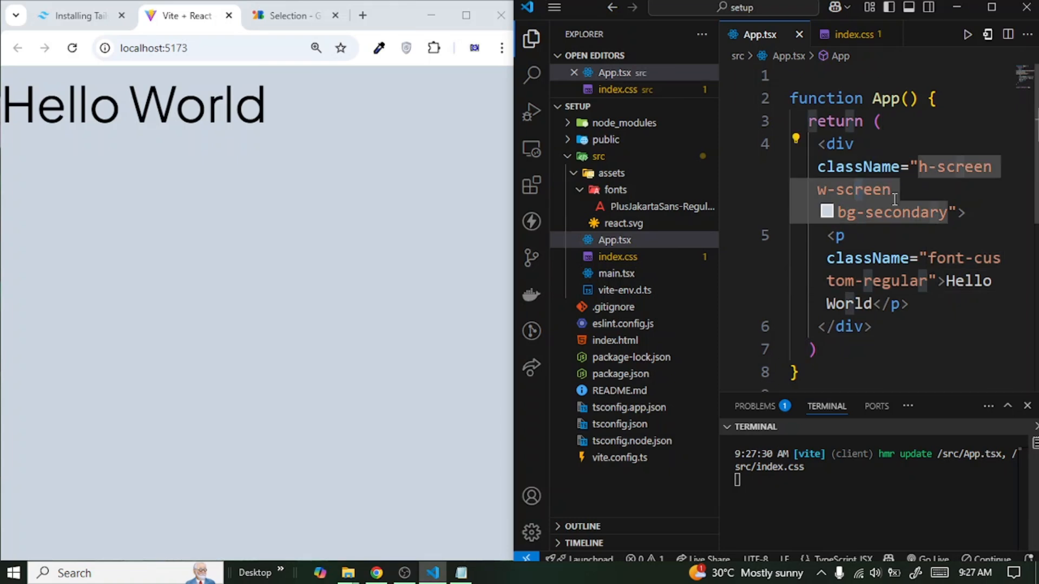
- Delete and retype font-custom-regular to see Chrome revert and restore the font, then open index.css
left_click(530, 39)
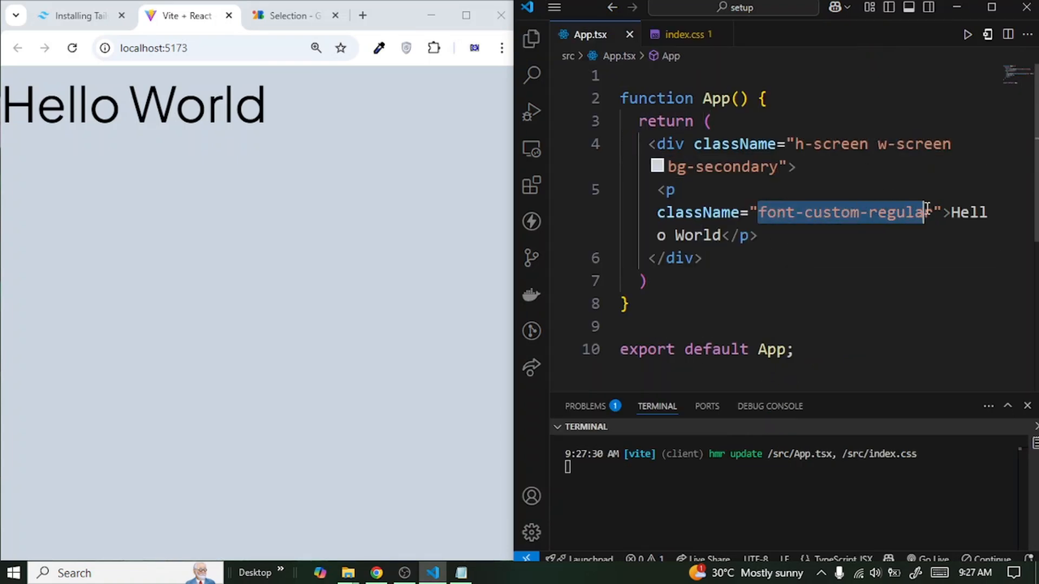
key("Delete")
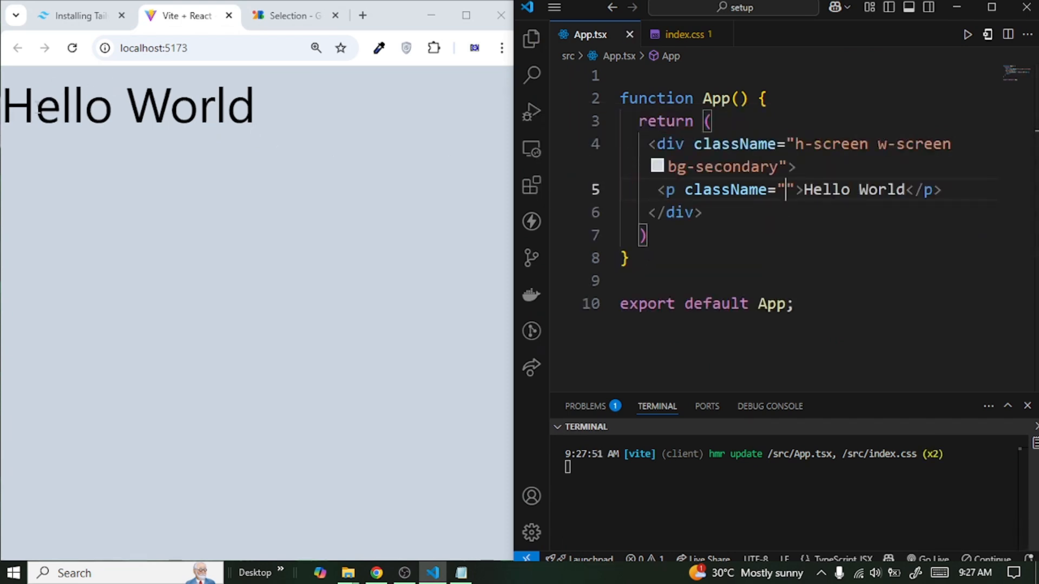
type("font-custom-regular")
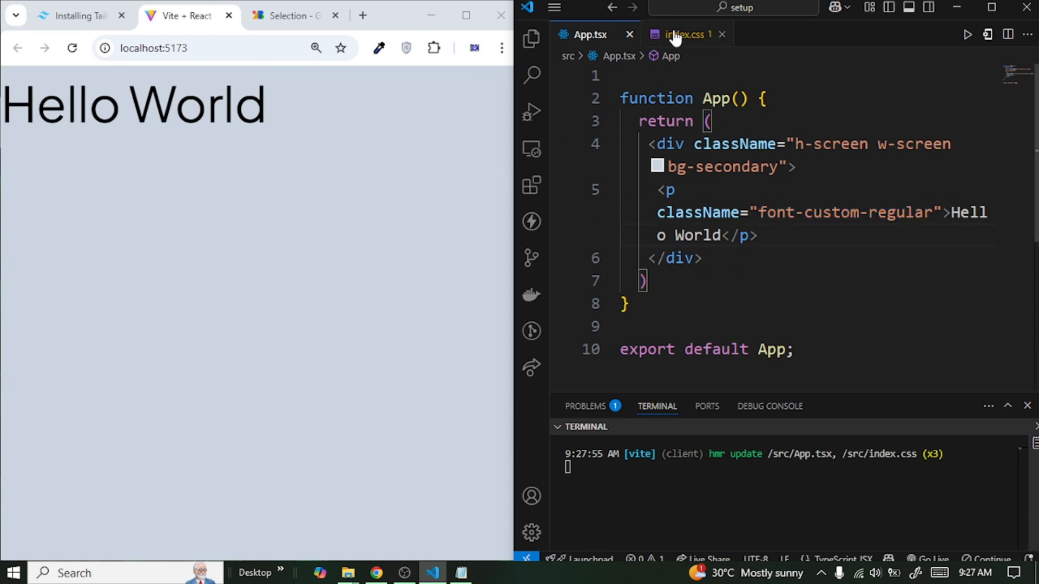
left_click(681, 34)
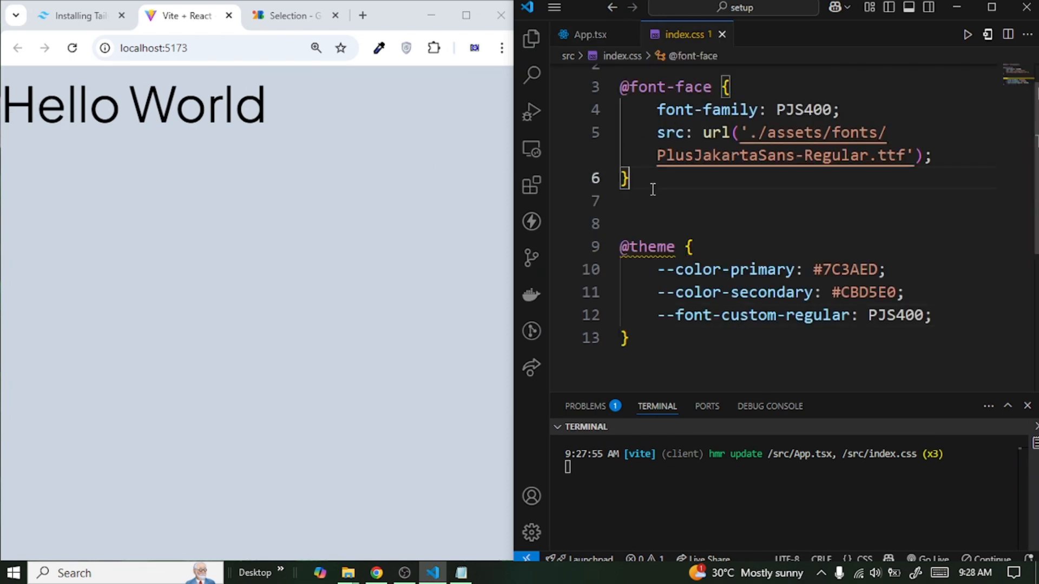